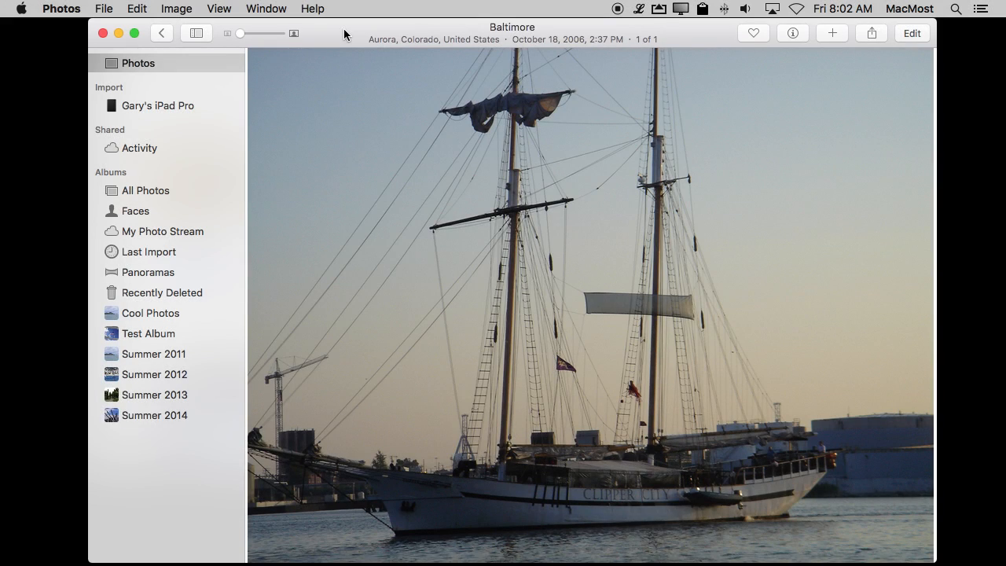
mouse_move(469, 182)
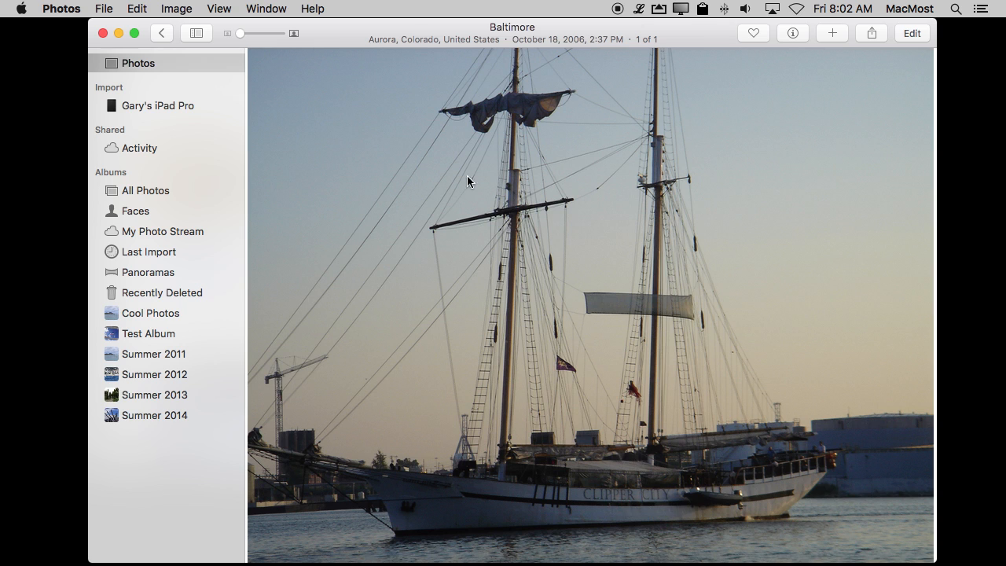
mouse_move(521, 182)
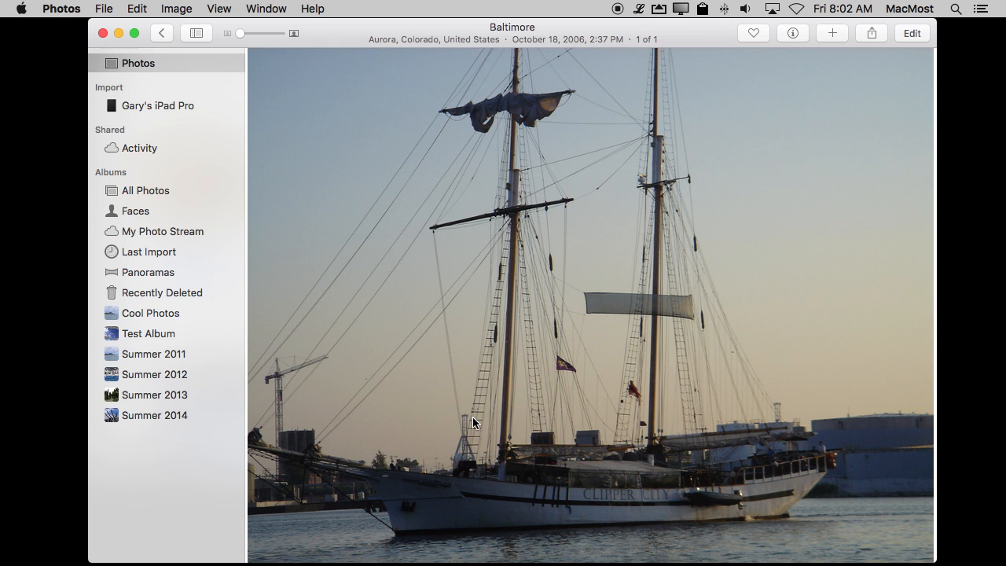
mouse_move(735, 253)
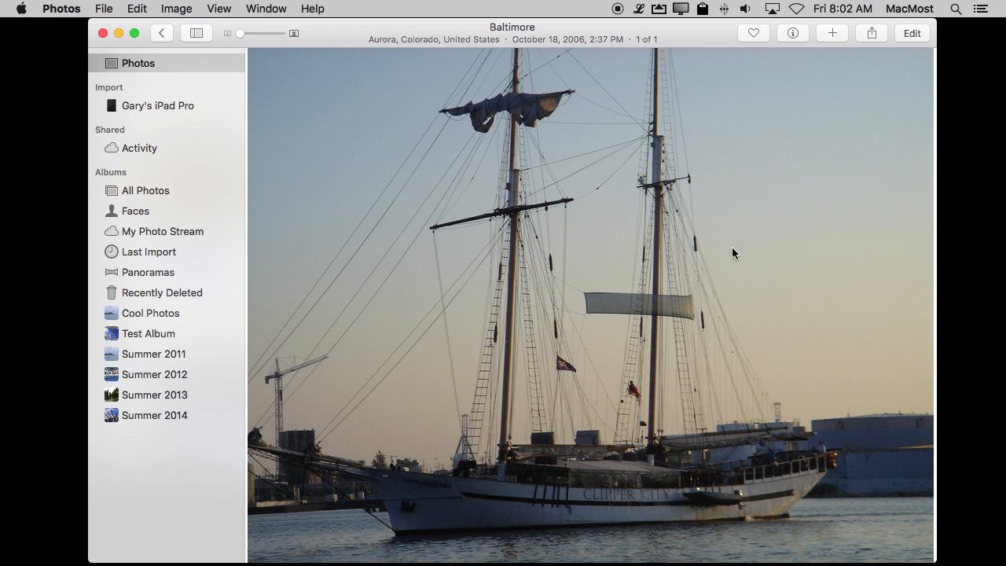
Enter editing mode for the Baltimore ship photo in Photos
click(911, 32)
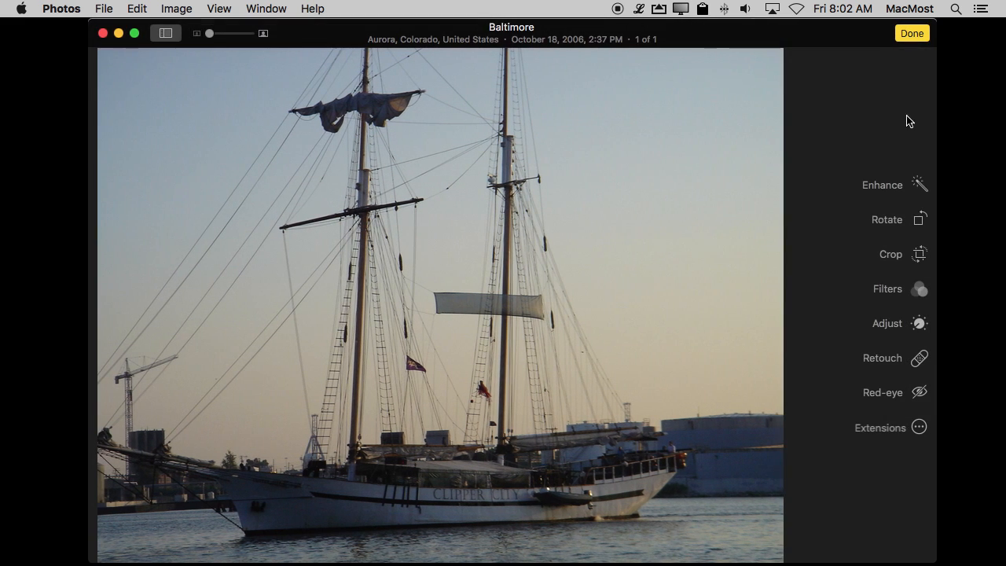
mouse_move(871, 411)
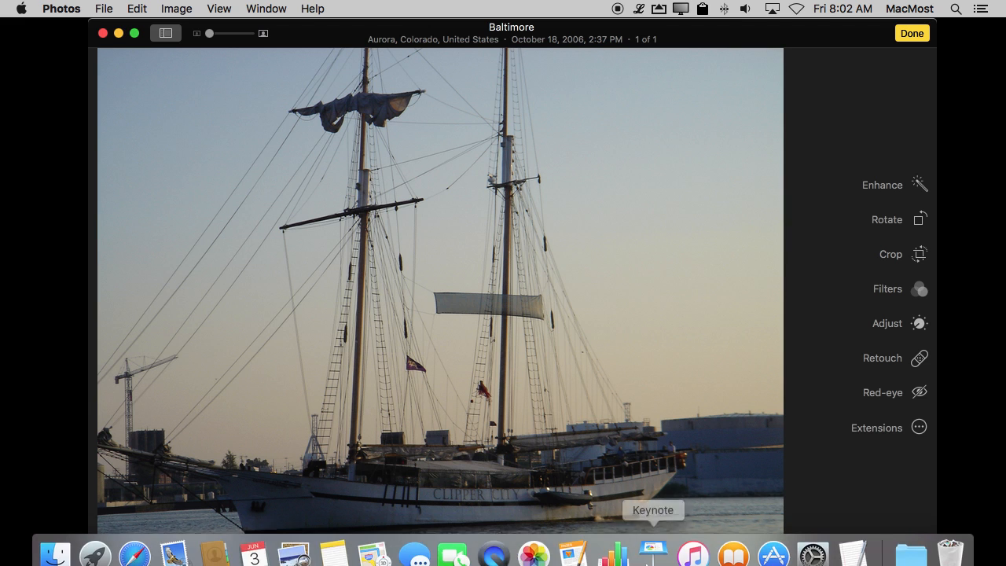
Launch the App Store and search for 'External Editors For Photos'
click(773, 540)
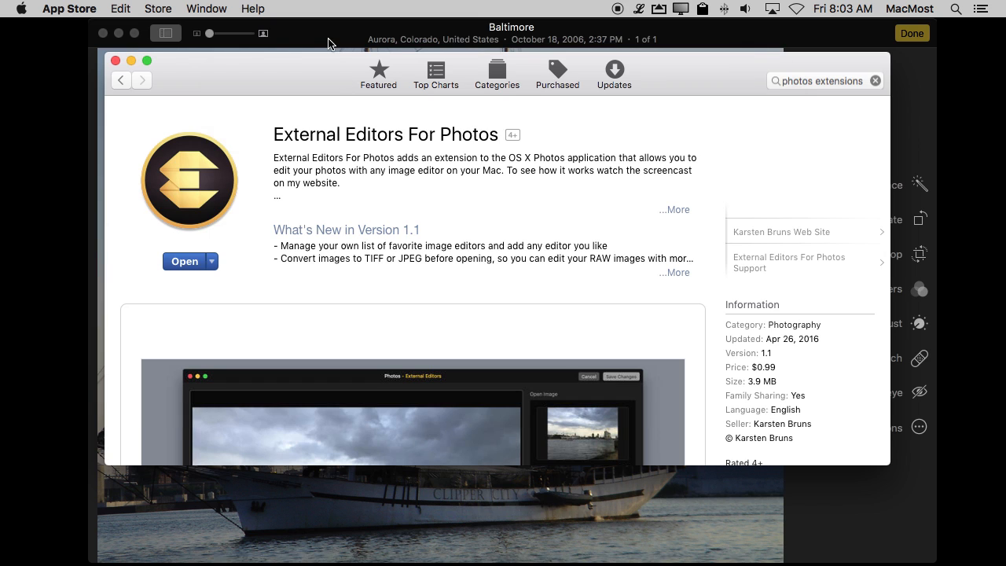
text(external Editors For Photos)
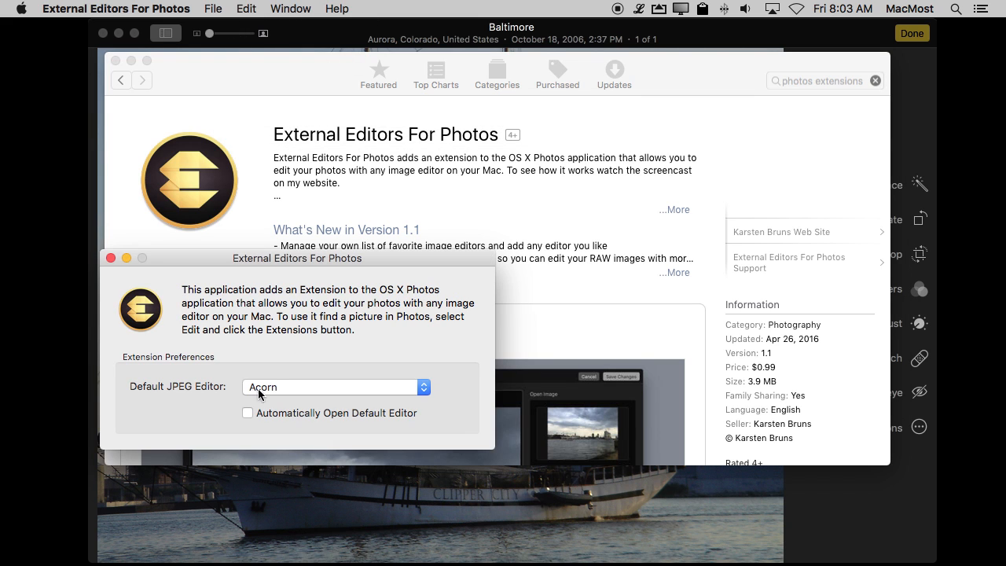
Choose Acorn as the default JPEG editor from the editor pop-up
click(335, 386)
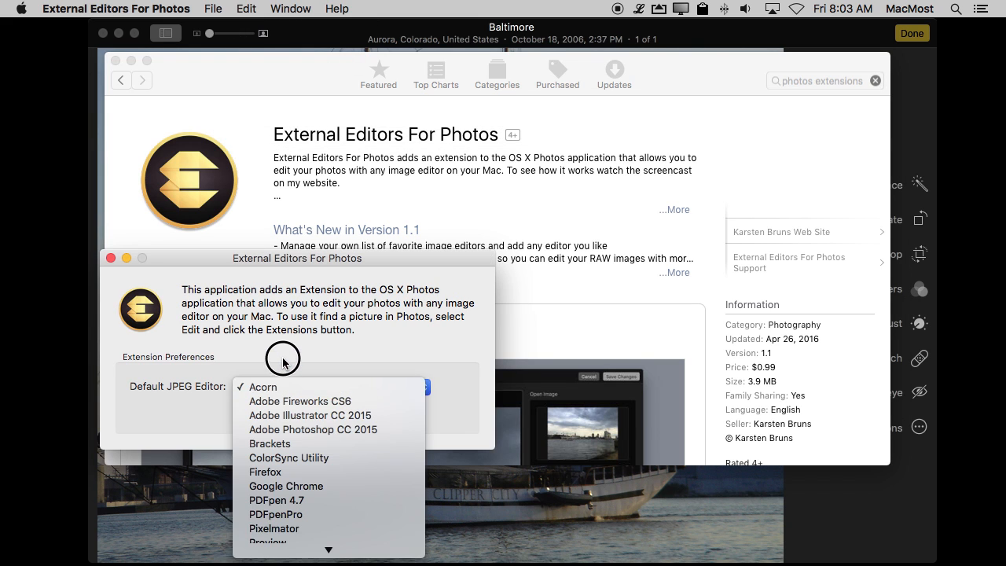
click(263, 387)
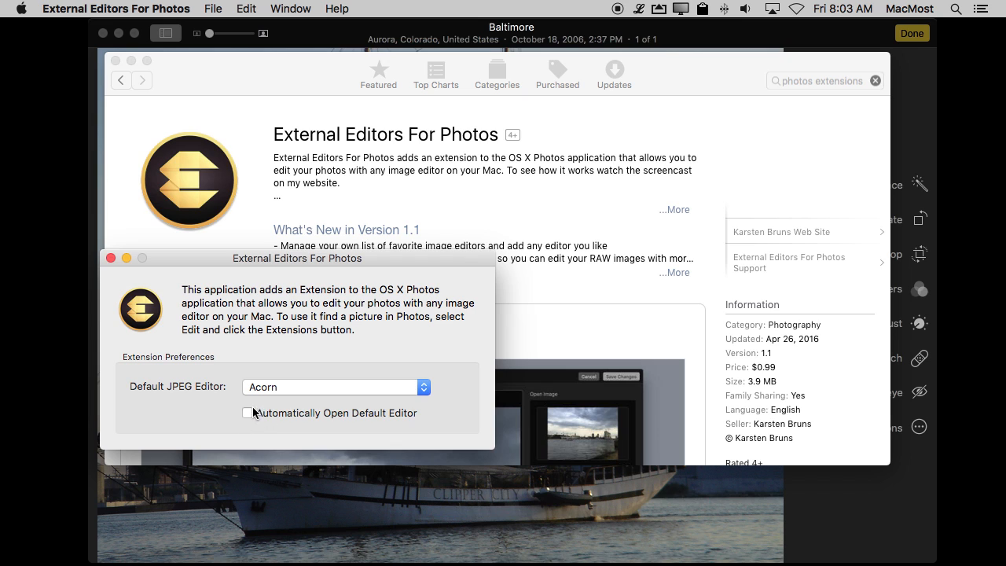
mouse_move(267, 419)
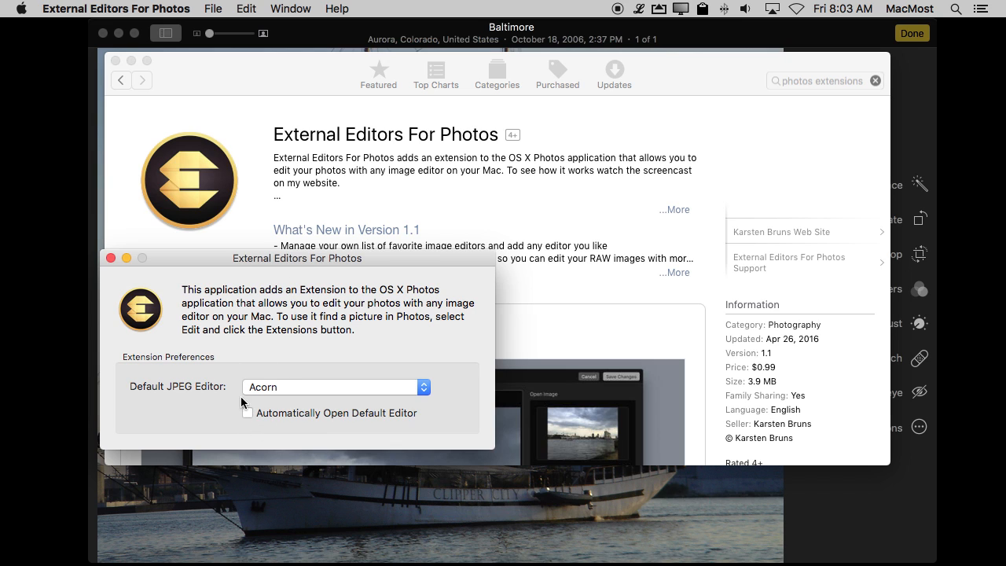
mouse_move(336, 33)
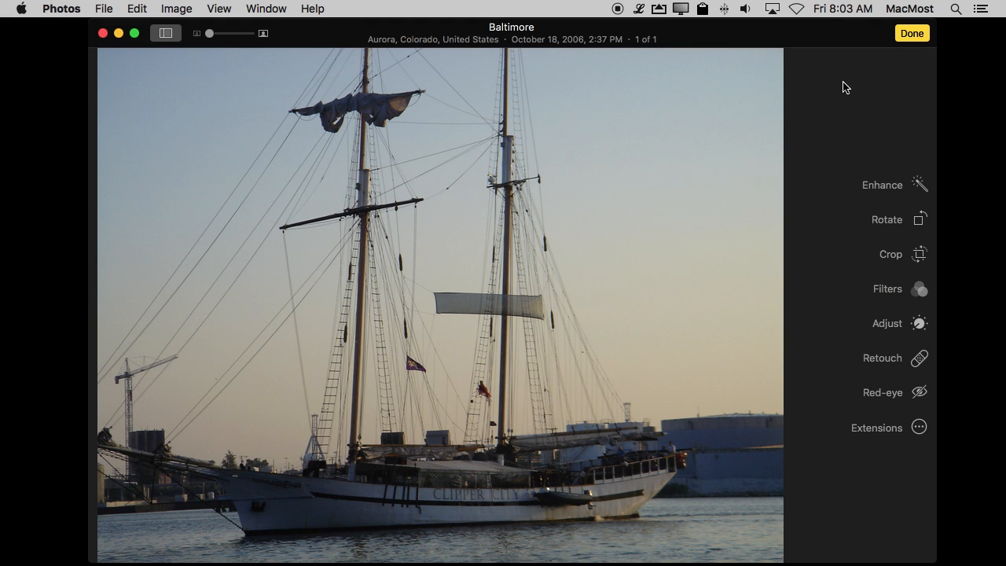
mouse_move(616, 446)
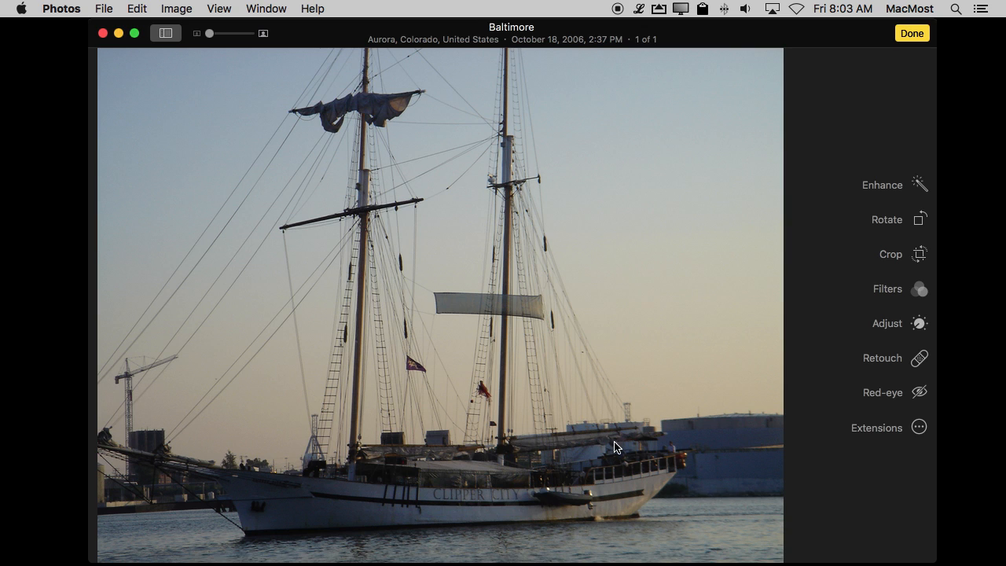
mouse_move(665, 433)
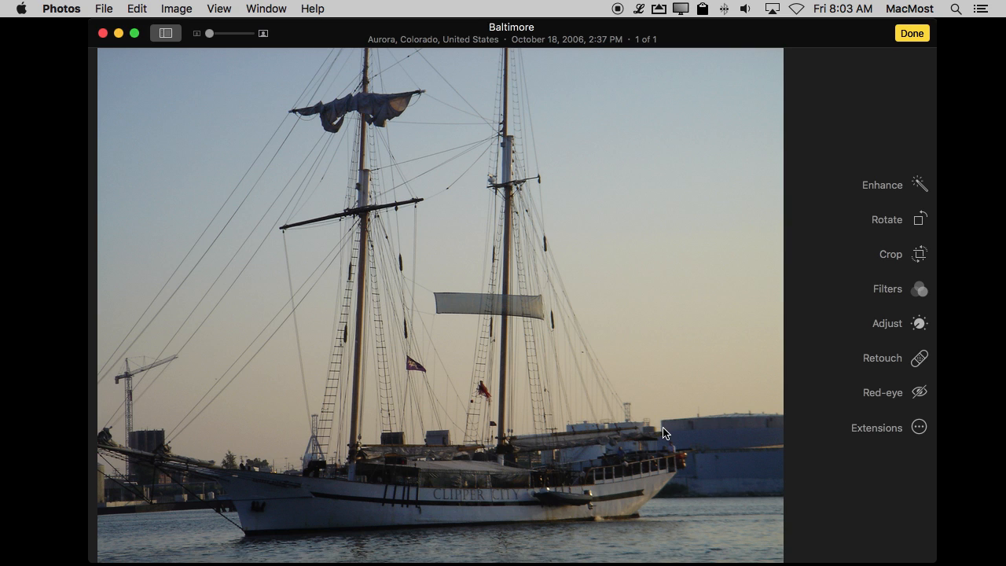
mouse_move(908, 421)
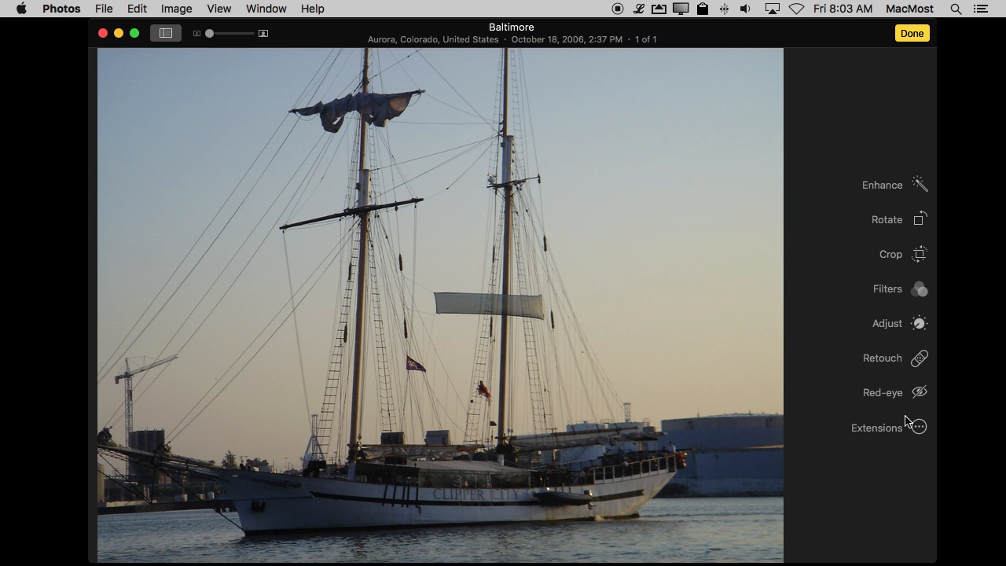
mouse_move(685, 525)
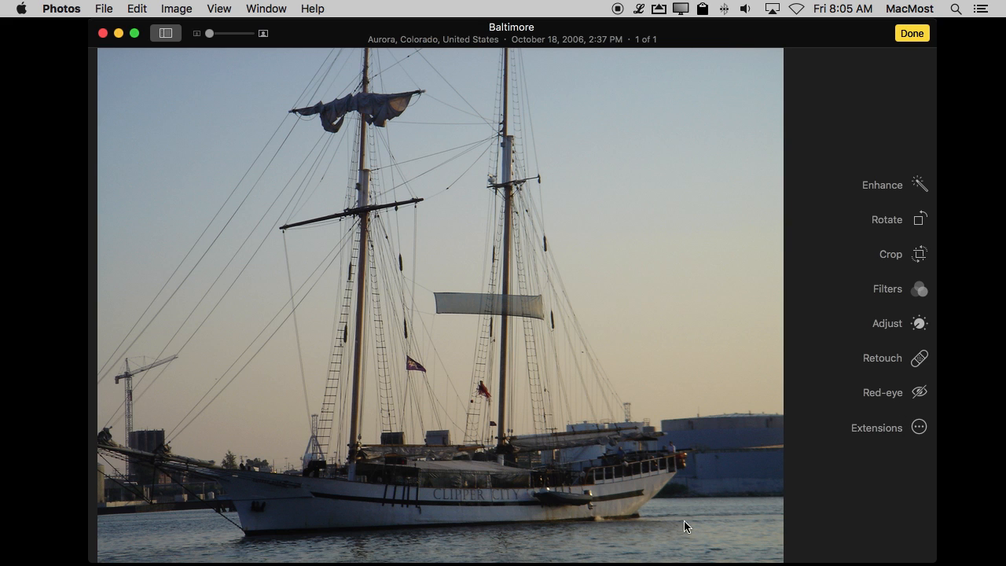
Open System Preferences and go to the Extensions pane
click(877, 428)
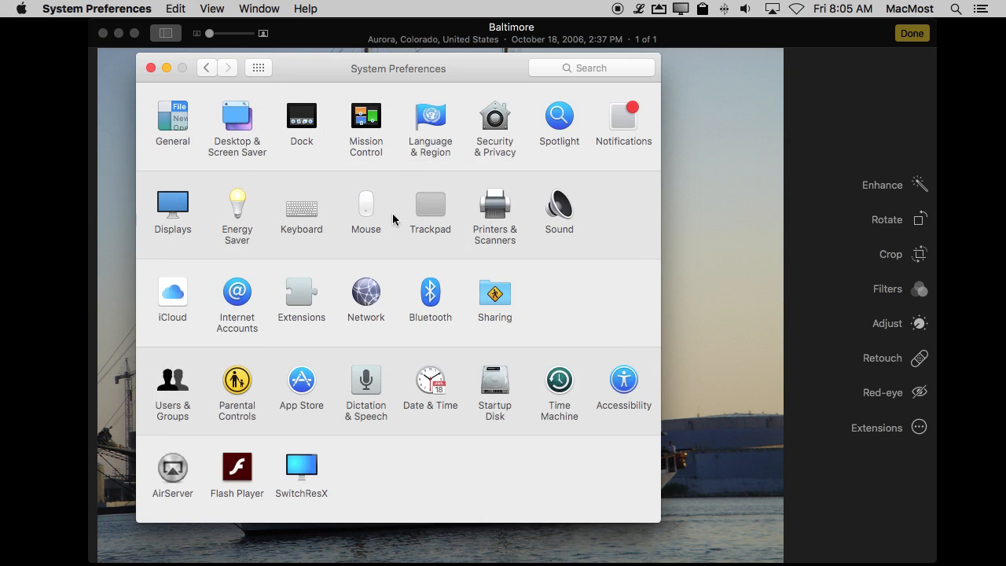
click(301, 295)
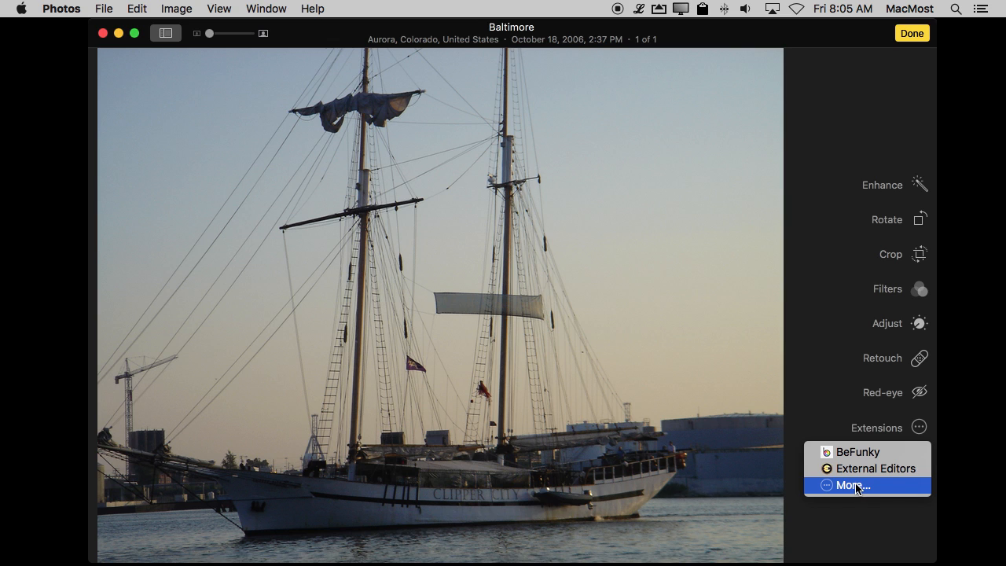
mouse_move(874, 468)
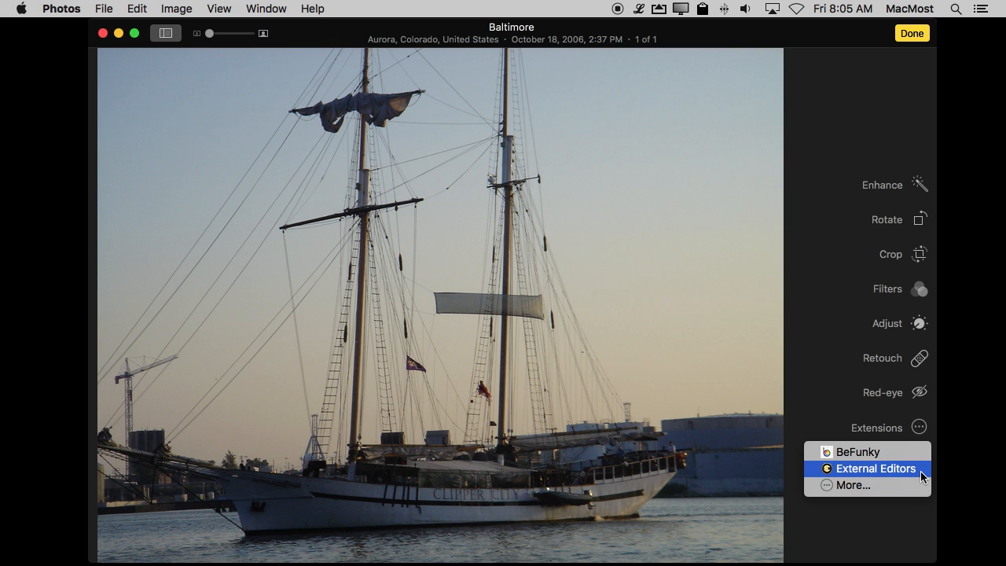
mouse_move(921, 467)
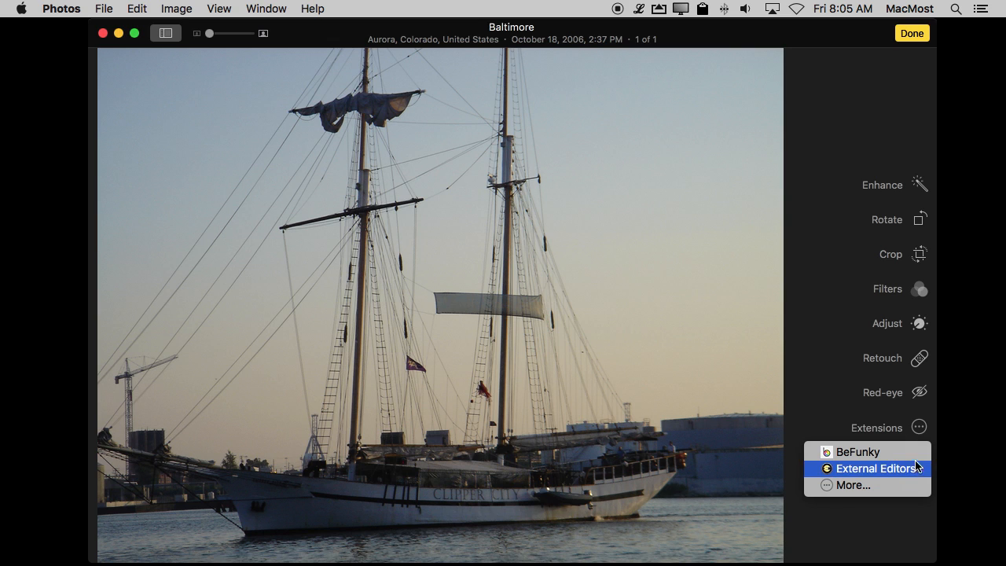
mouse_move(922, 474)
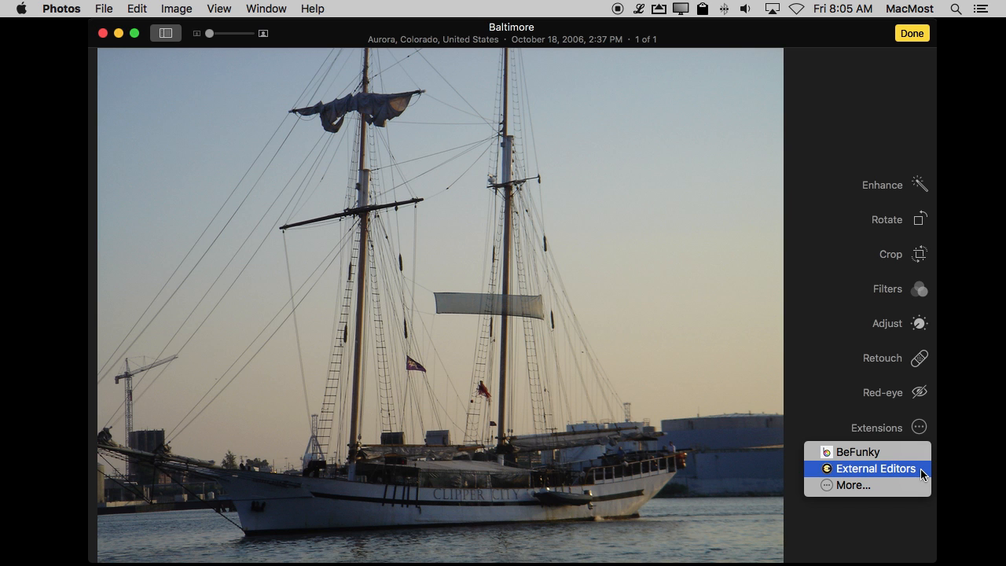
Send the Baltimore photo to External Editors and browse its Favorites and All Editors lists
click(875, 468)
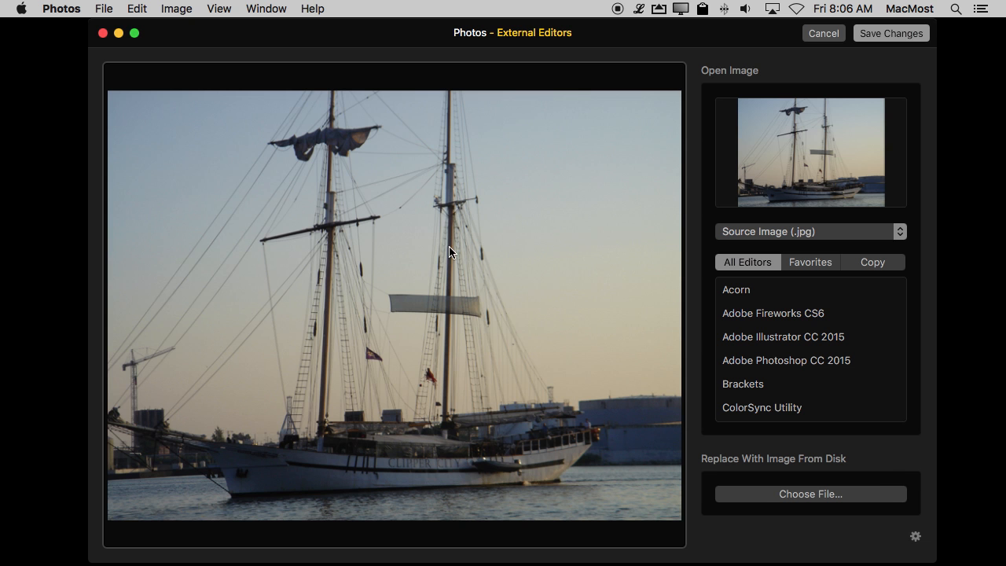
mouse_move(715, 206)
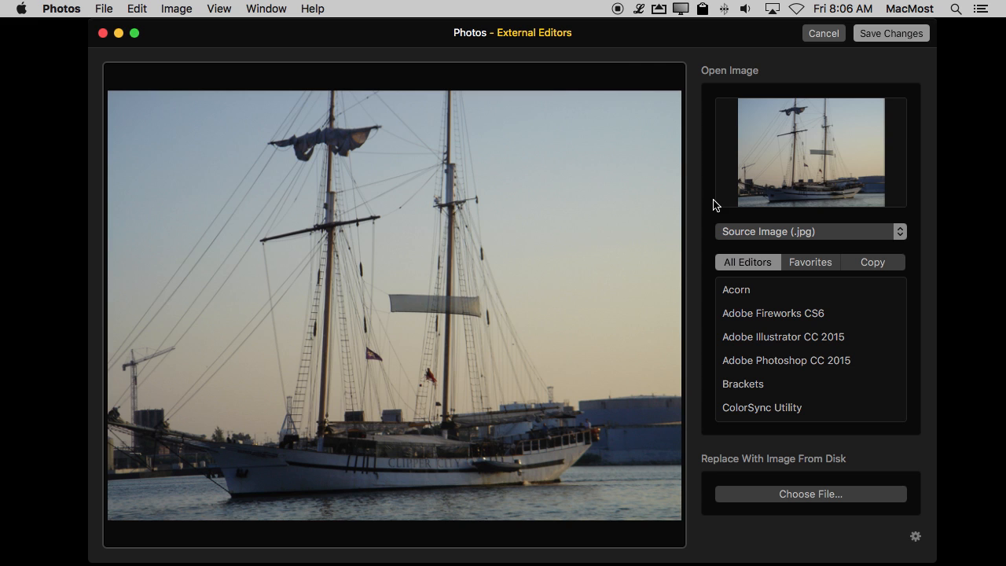
mouse_move(748, 290)
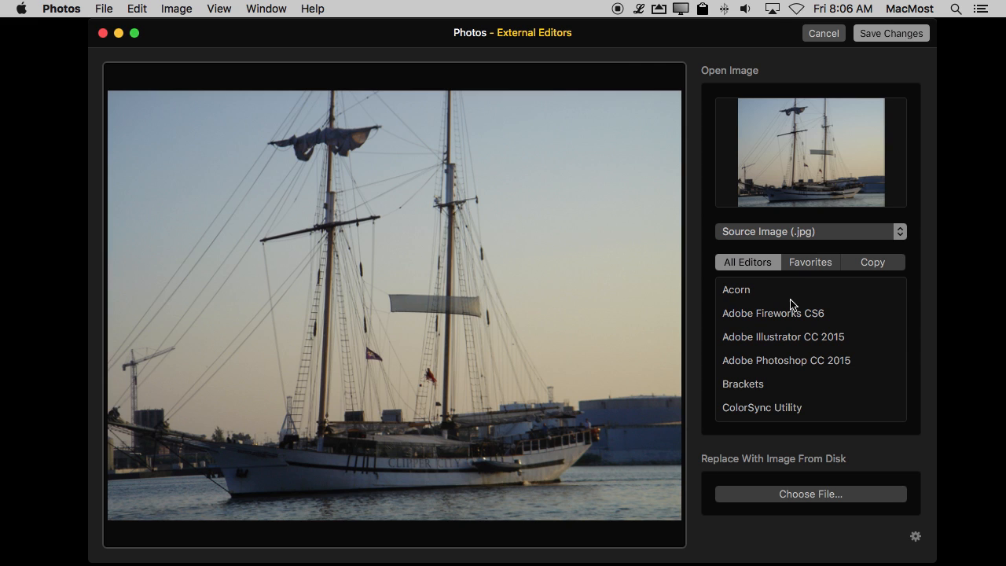
click(811, 261)
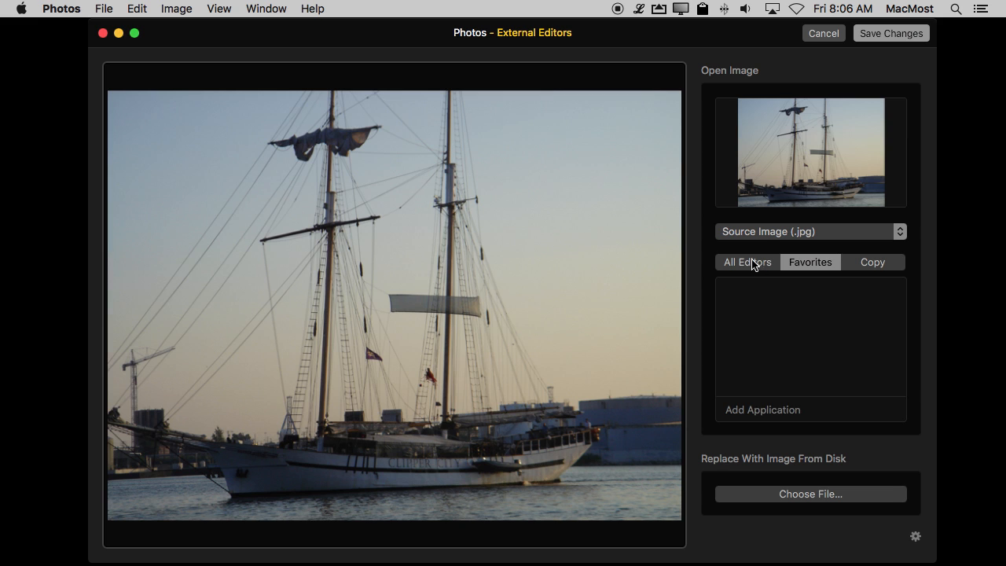
click(746, 262)
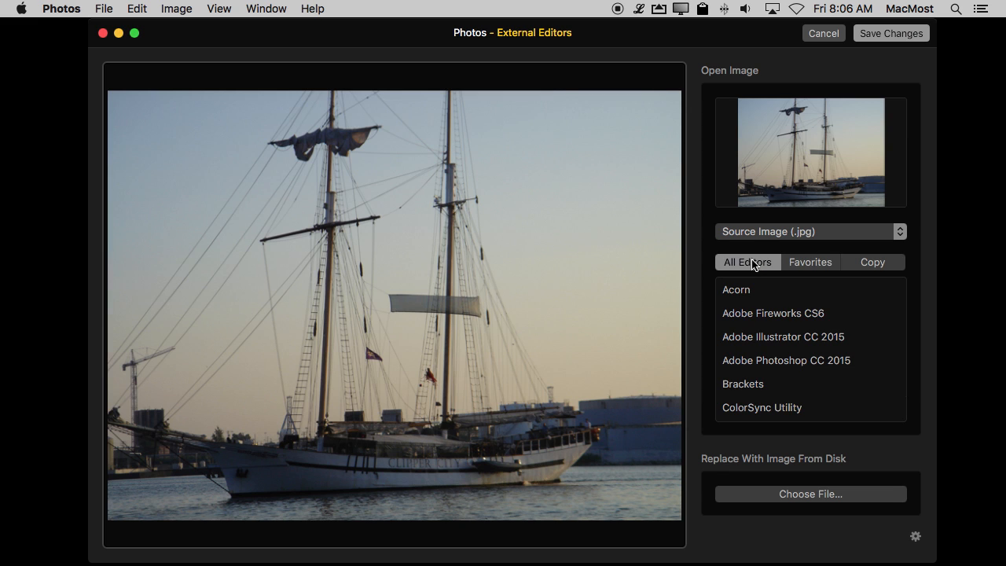
mouse_move(743, 220)
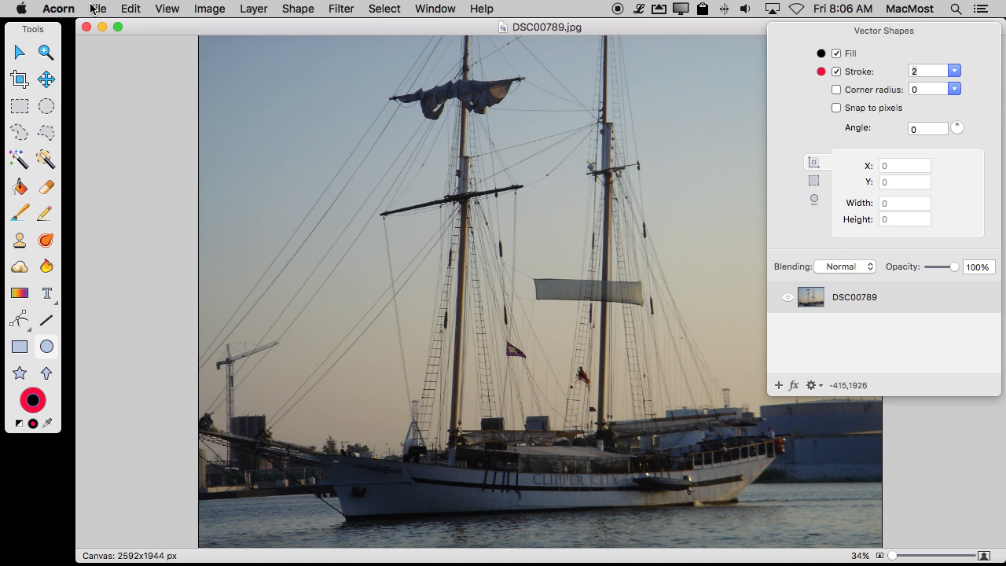
mouse_move(478, 69)
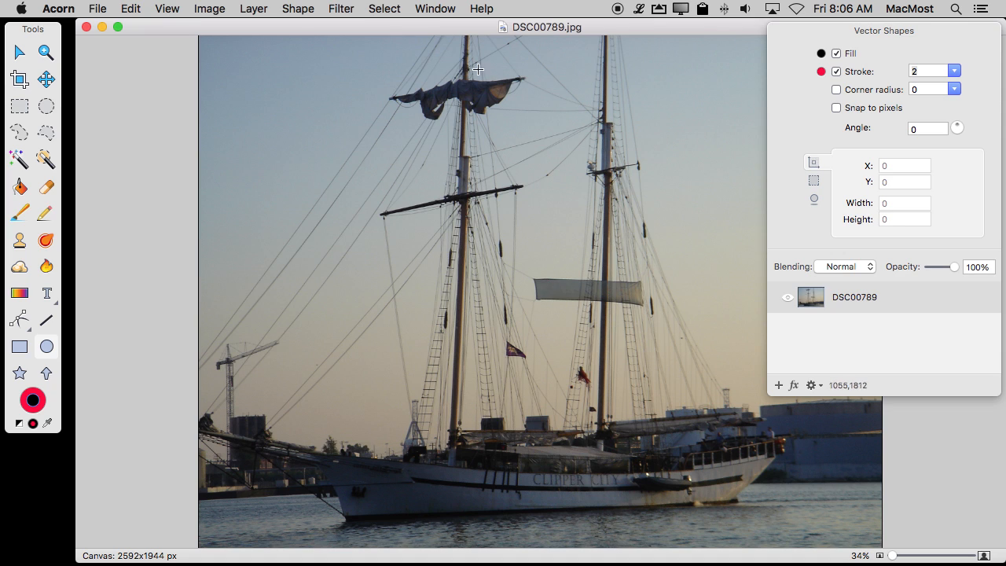
mouse_move(796, 105)
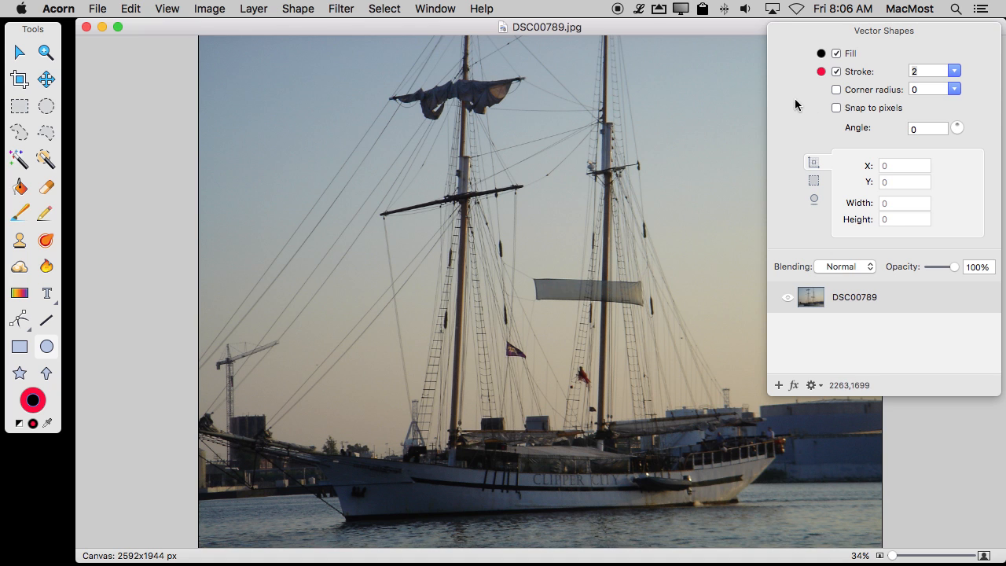
Open Acorn's Filter menu to reach the Stylize effects
click(341, 9)
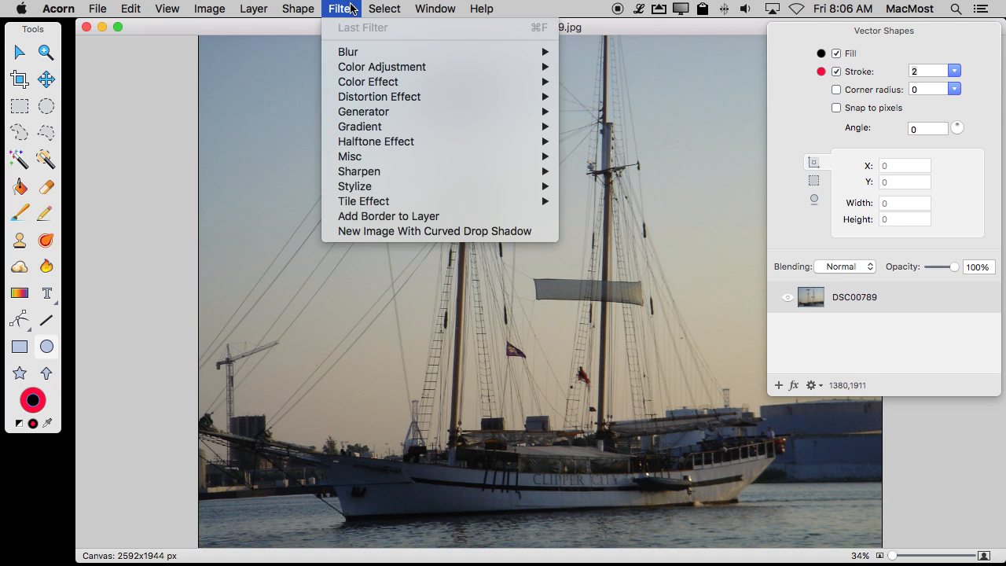
mouse_move(369, 156)
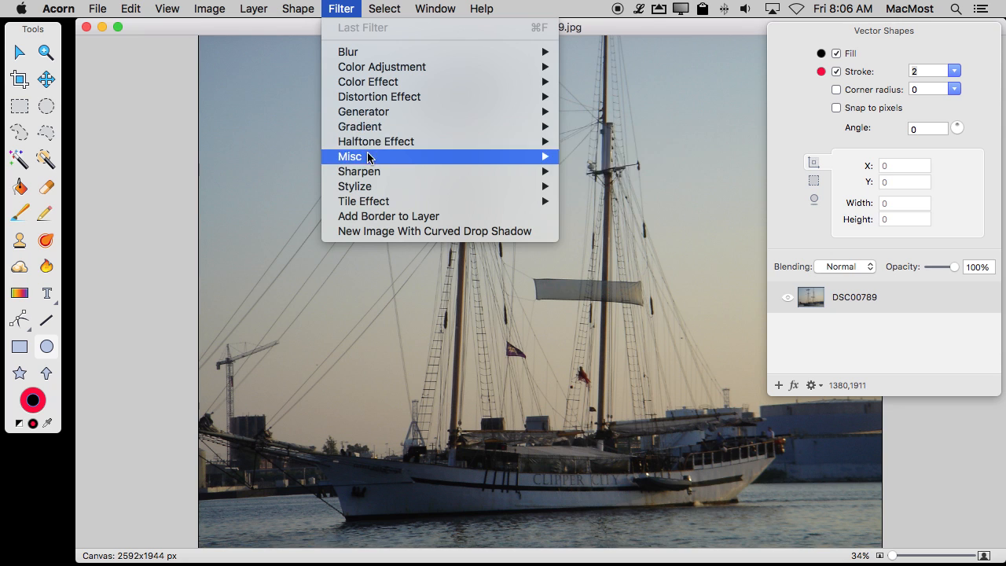
mouse_move(354, 186)
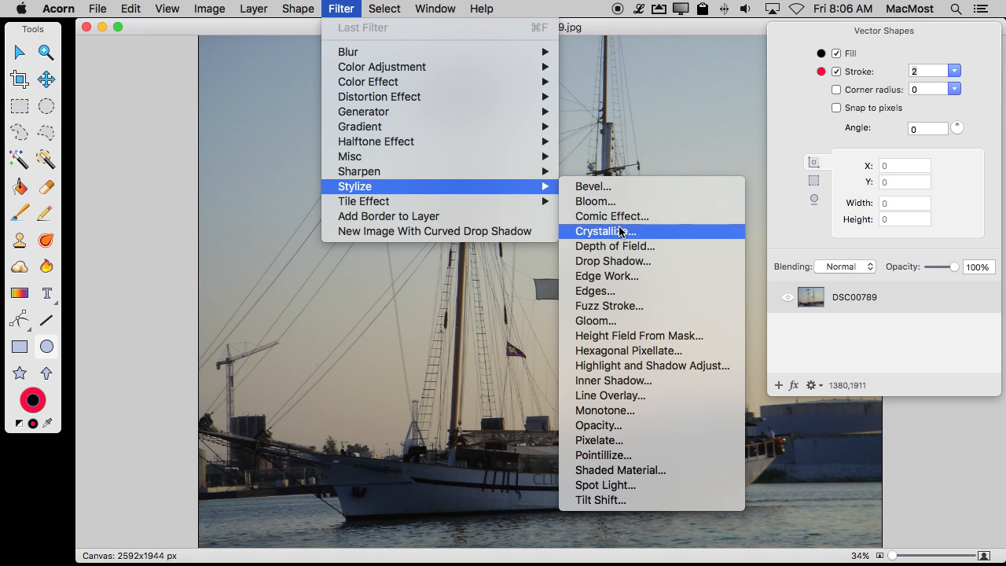
mouse_move(612, 216)
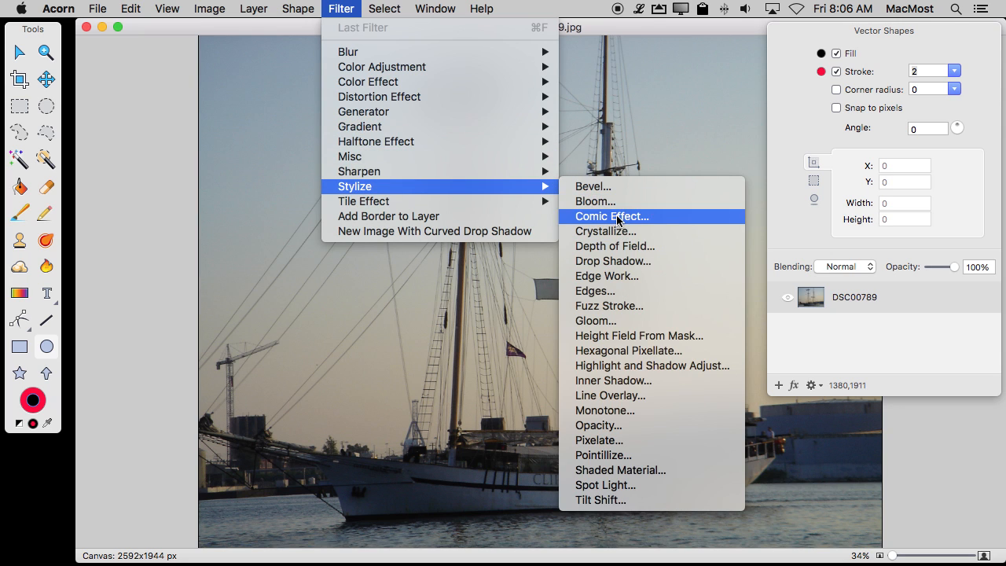
Apply Crystallize to the ship photo, flatten it, and close the Filters panel
click(605, 230)
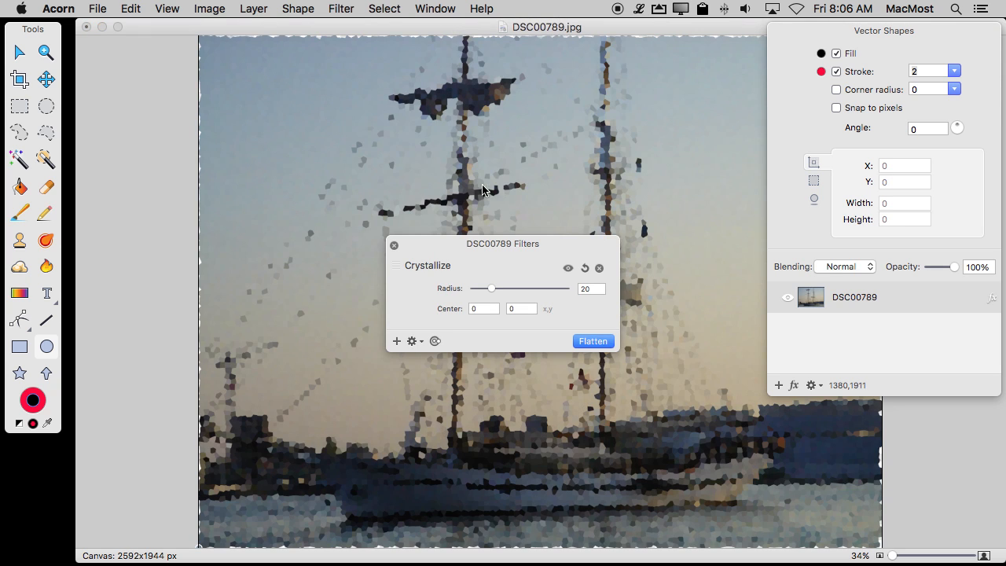
click(593, 341)
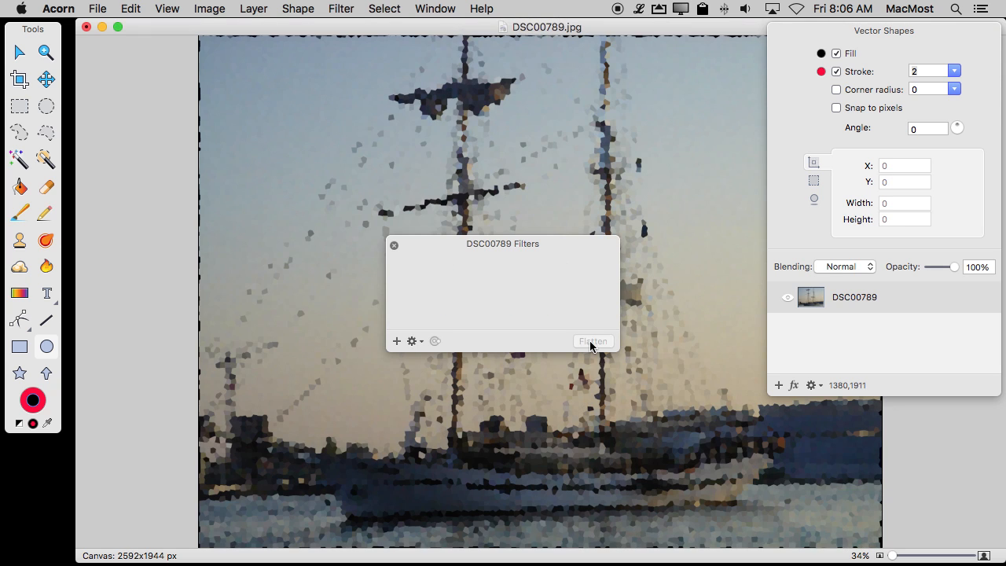
click(593, 340)
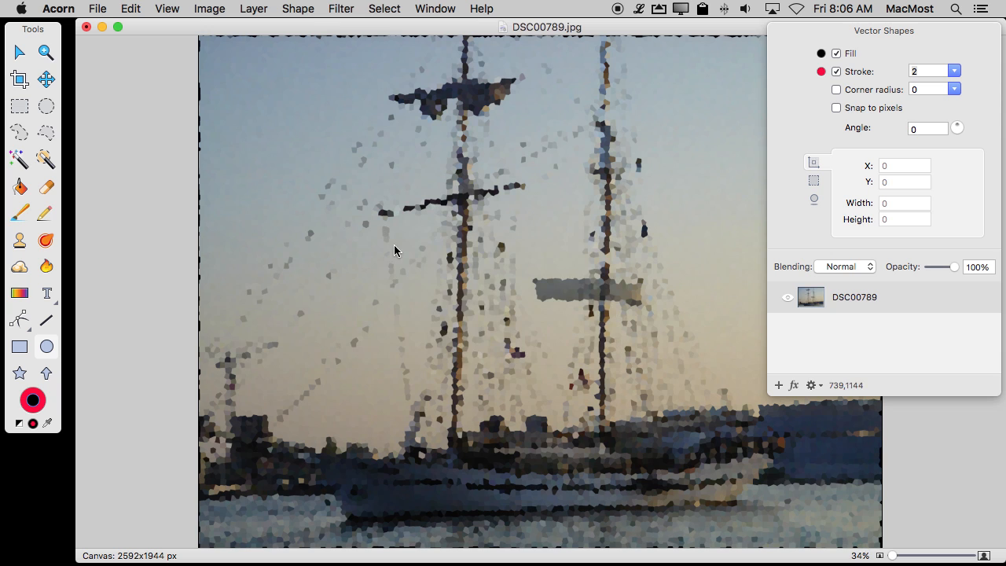
mouse_move(97, 9)
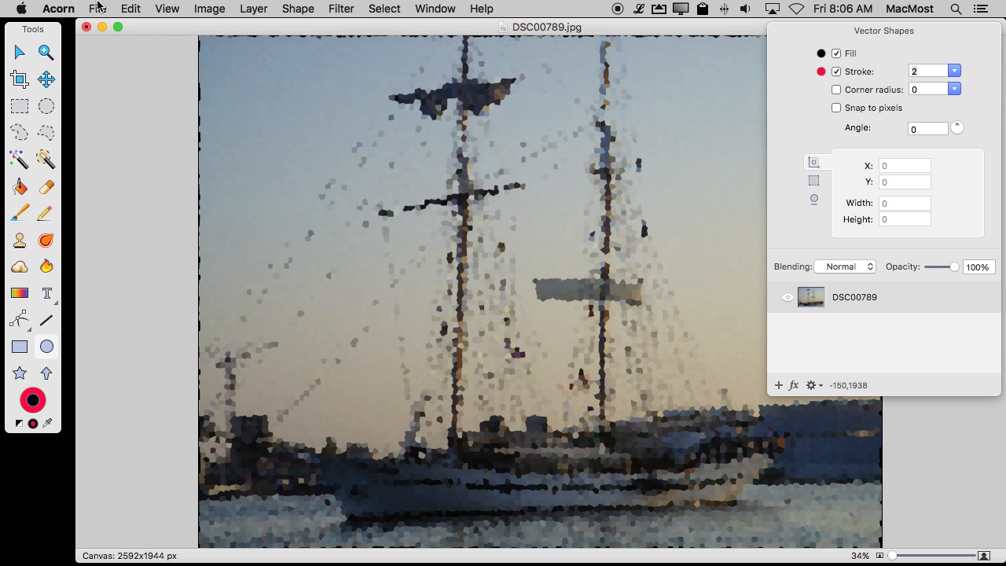
Save the crystallized image in Acorn and return it to Photos' External Editors window
click(97, 8)
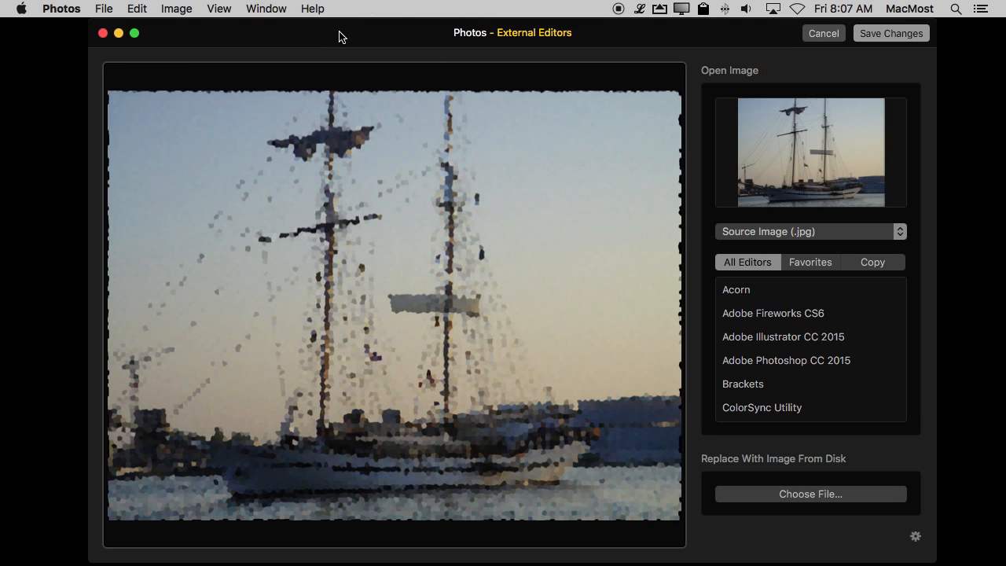
mouse_move(614, 214)
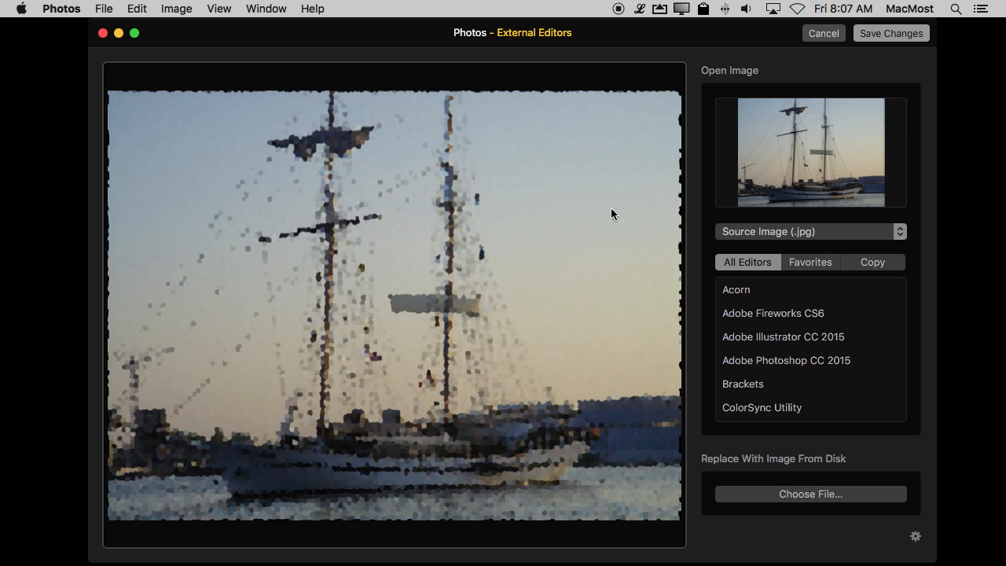
mouse_move(407, 204)
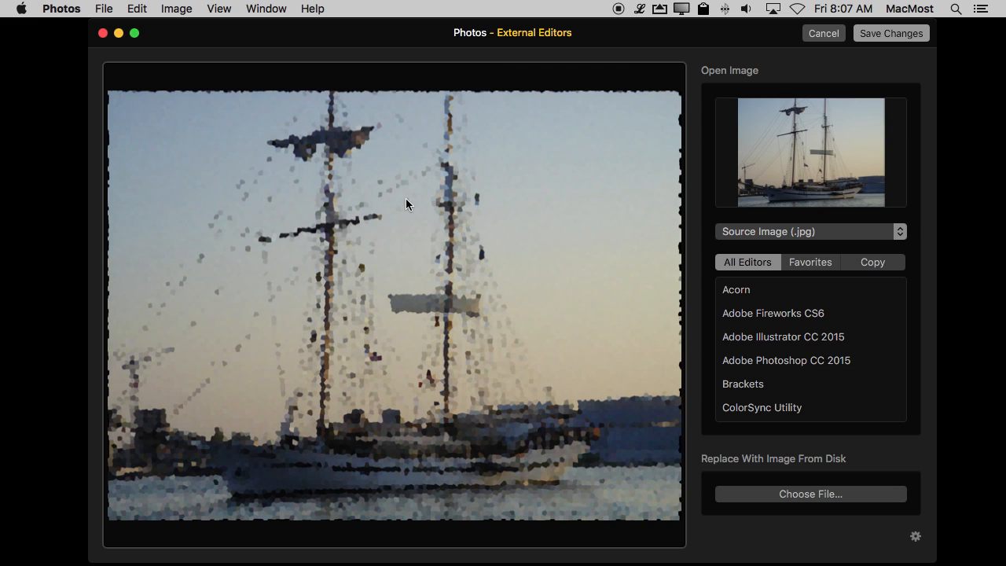
mouse_move(418, 257)
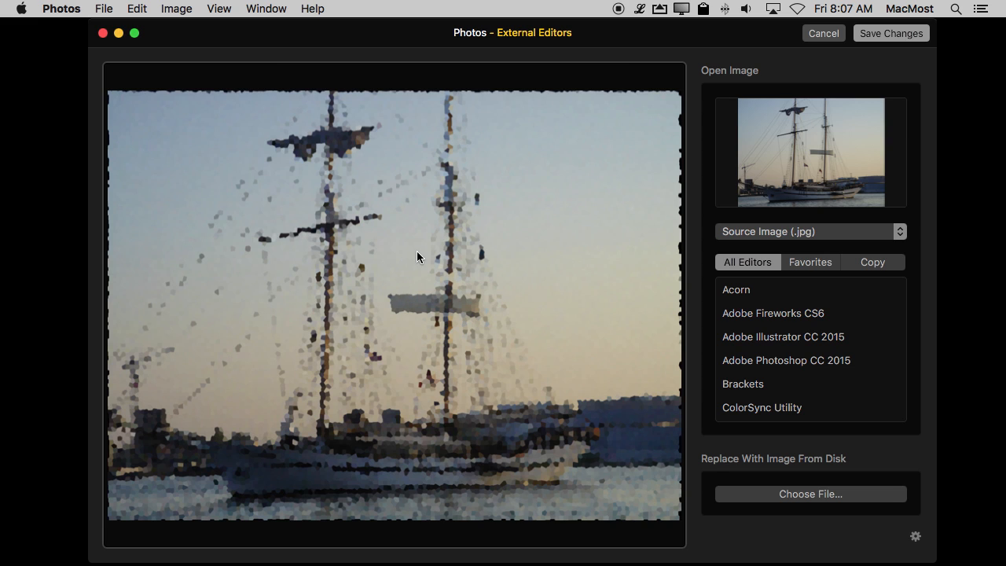
mouse_move(823, 37)
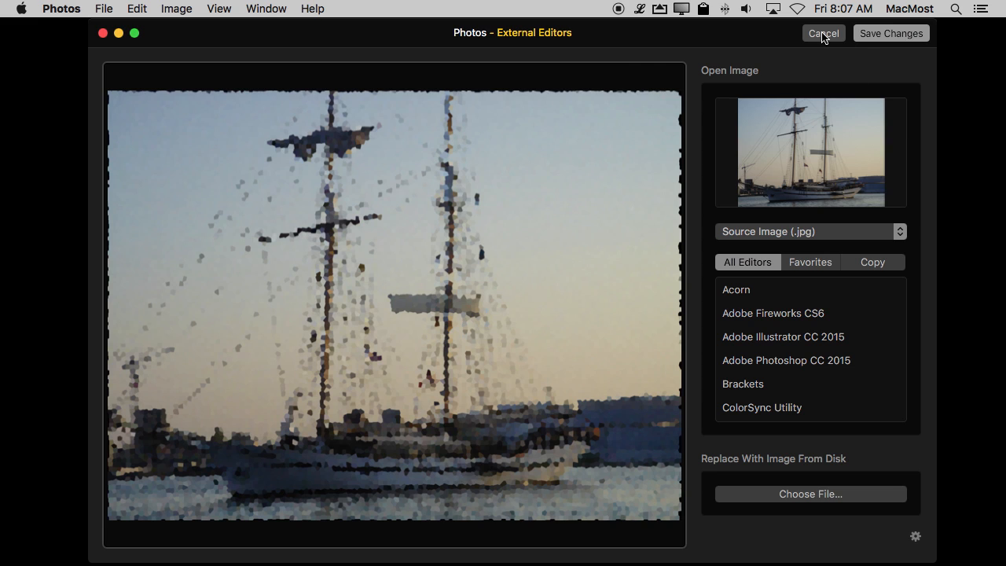
click(891, 33)
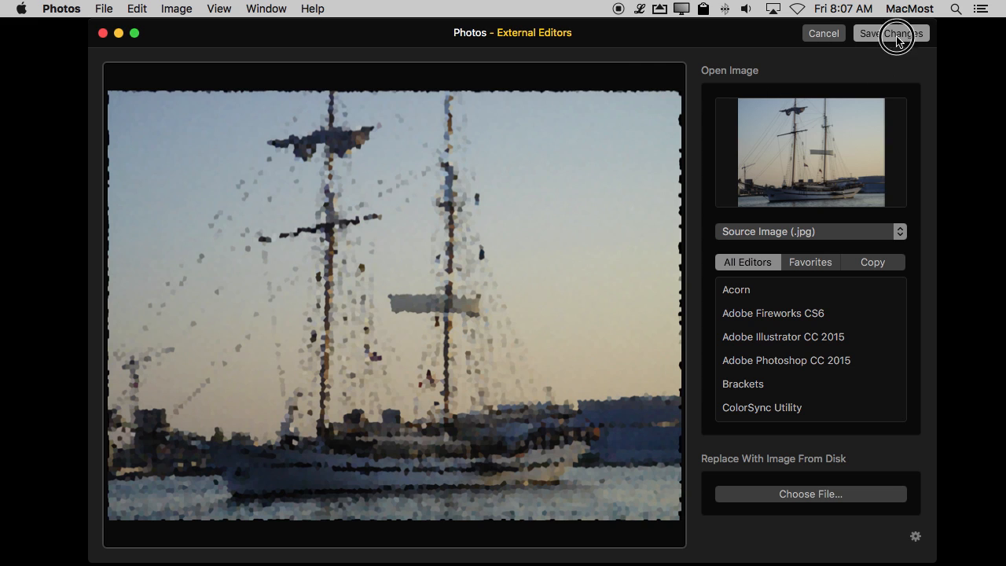
Save changes to the crystallized Baltimore photo and click Done
click(890, 33)
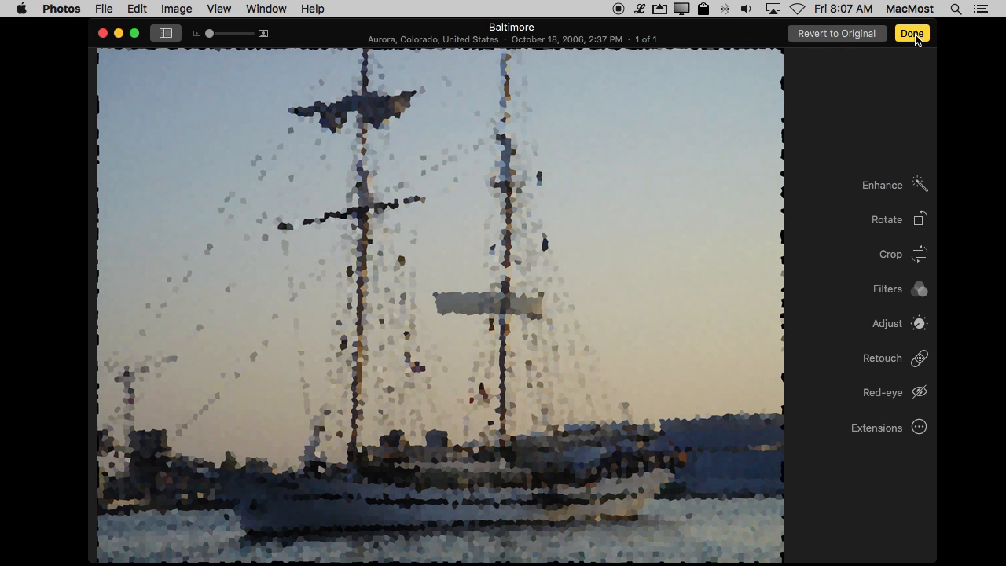
click(912, 33)
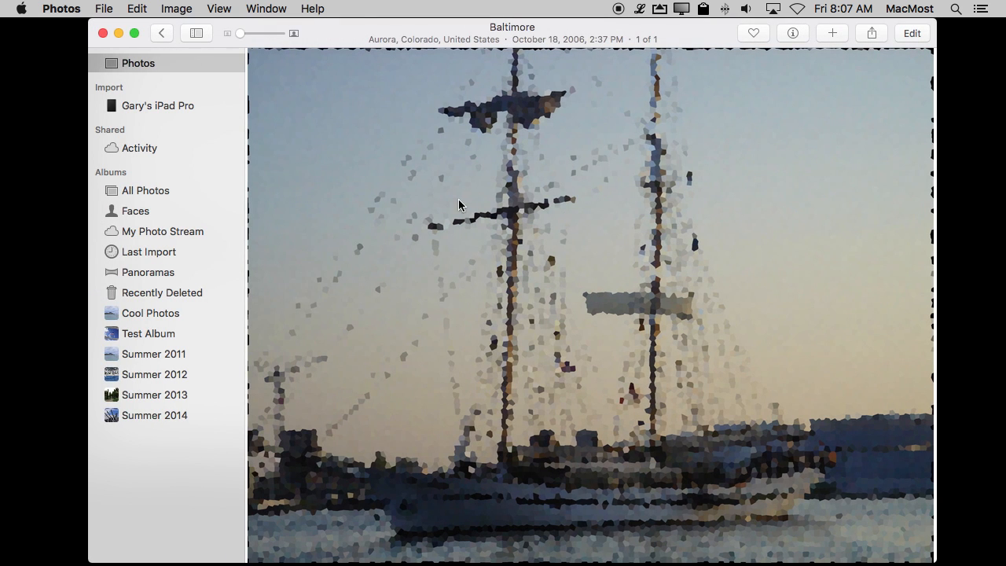
click(160, 33)
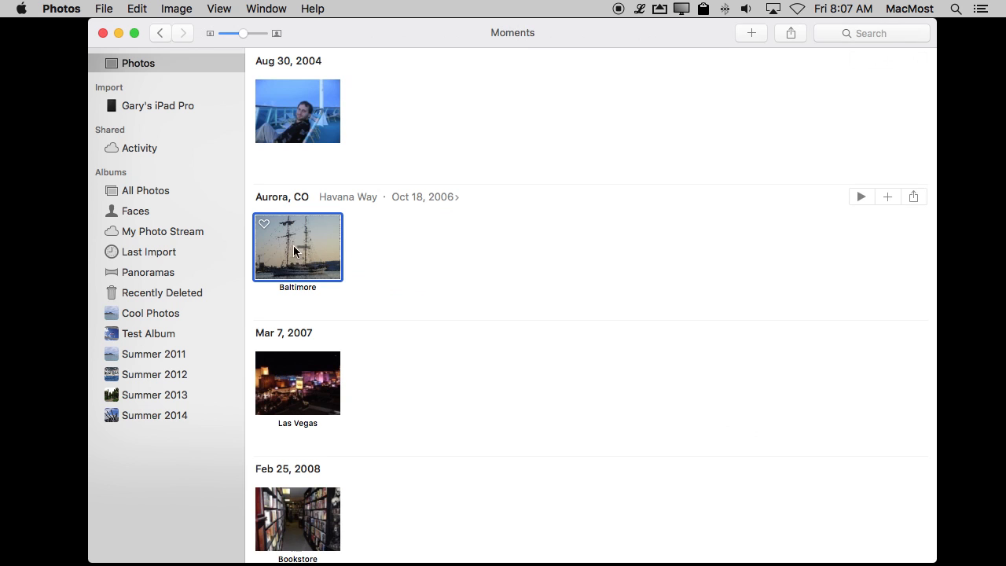
double_click(297, 247)
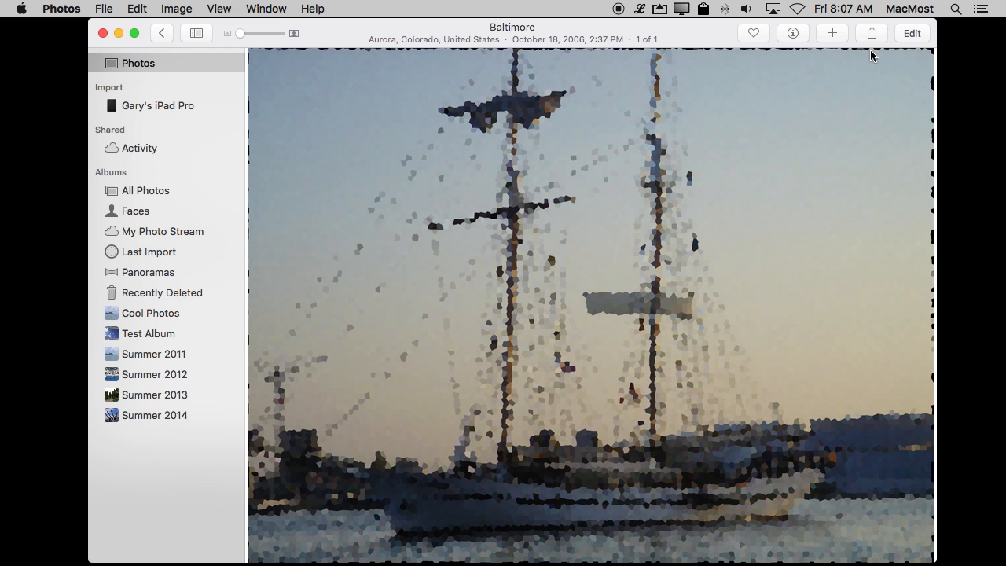
Reopen the Baltimore photo for editing to revert it to the original
click(912, 33)
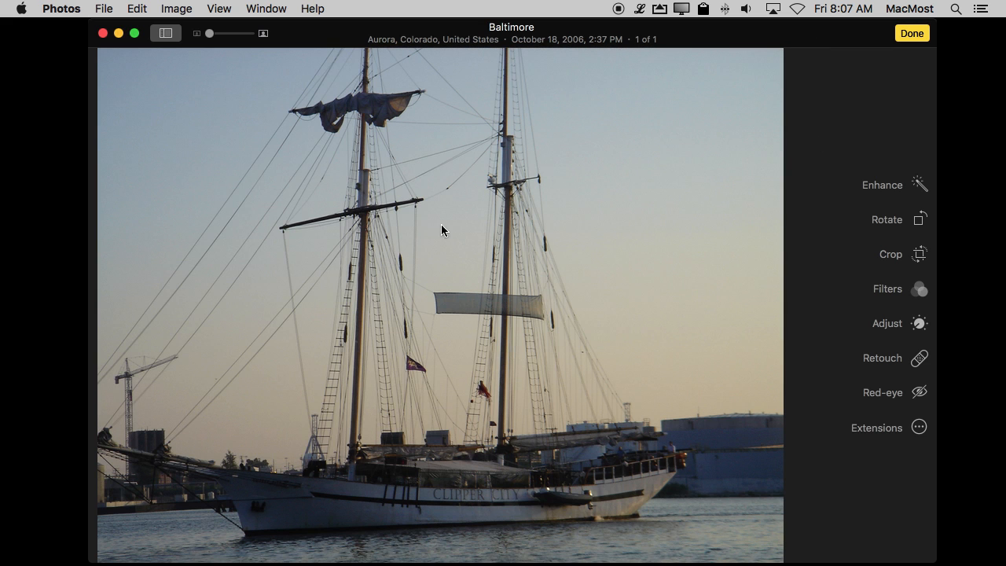
mouse_move(478, 203)
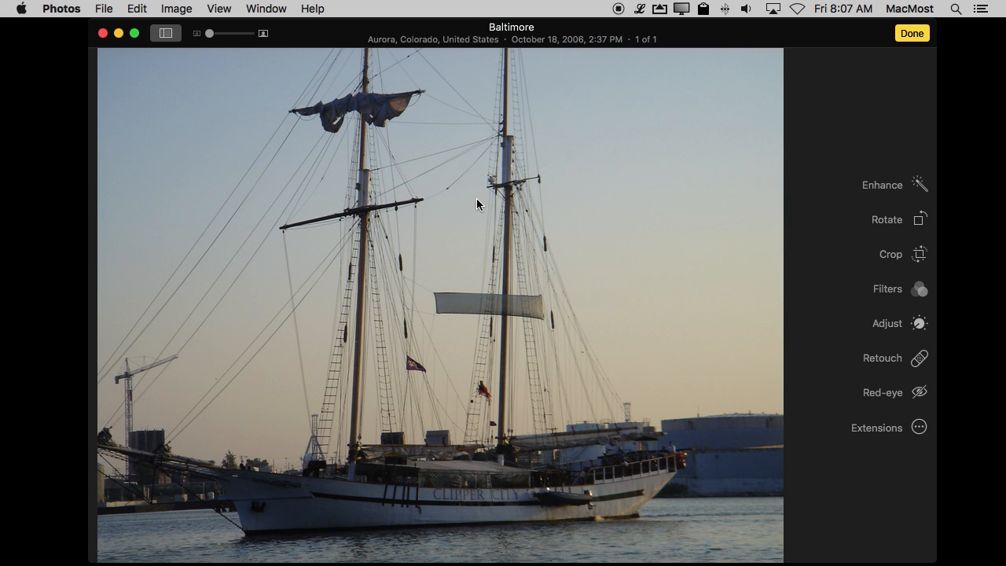
mouse_move(869, 427)
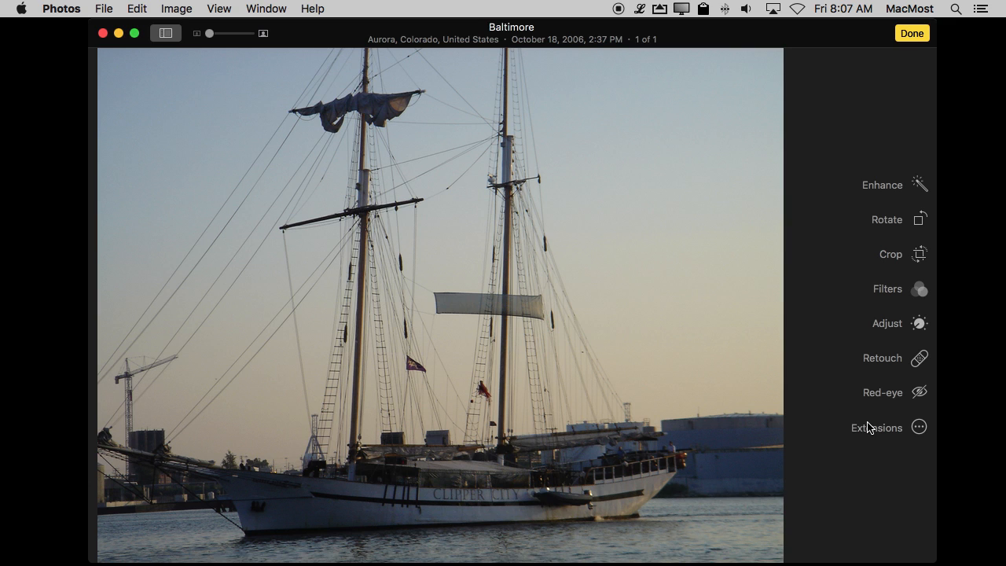
mouse_move(754, 387)
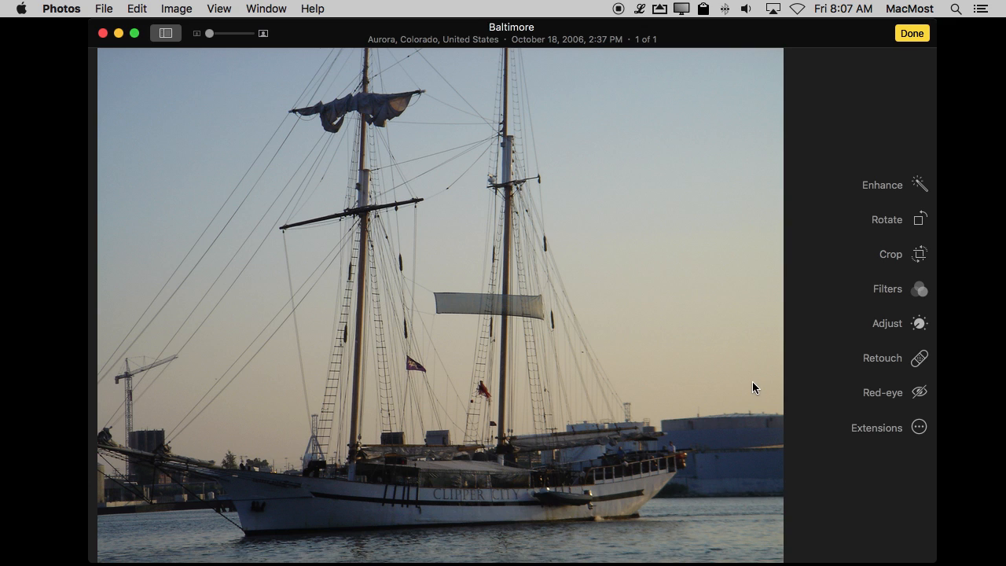
mouse_move(884, 362)
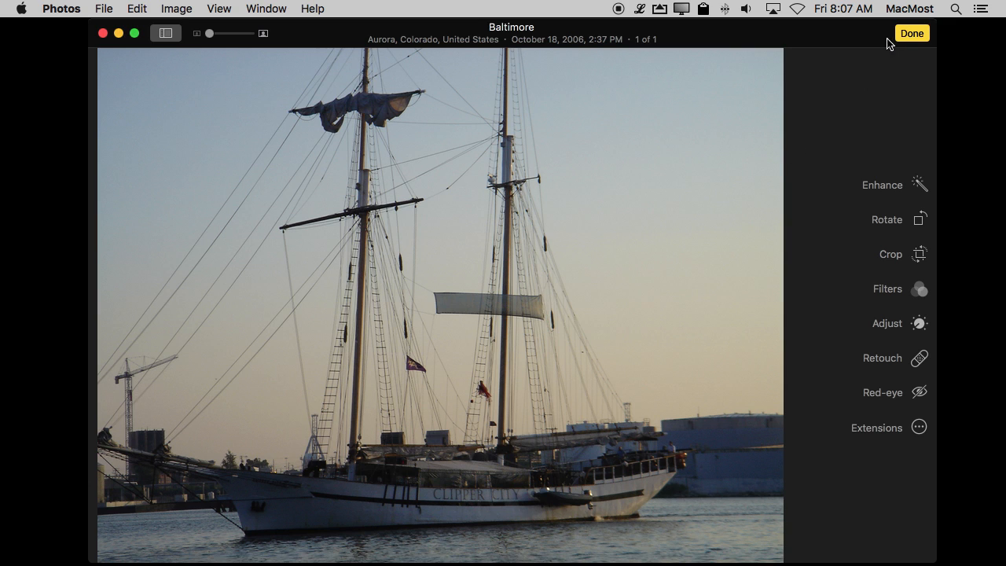
mouse_move(889, 346)
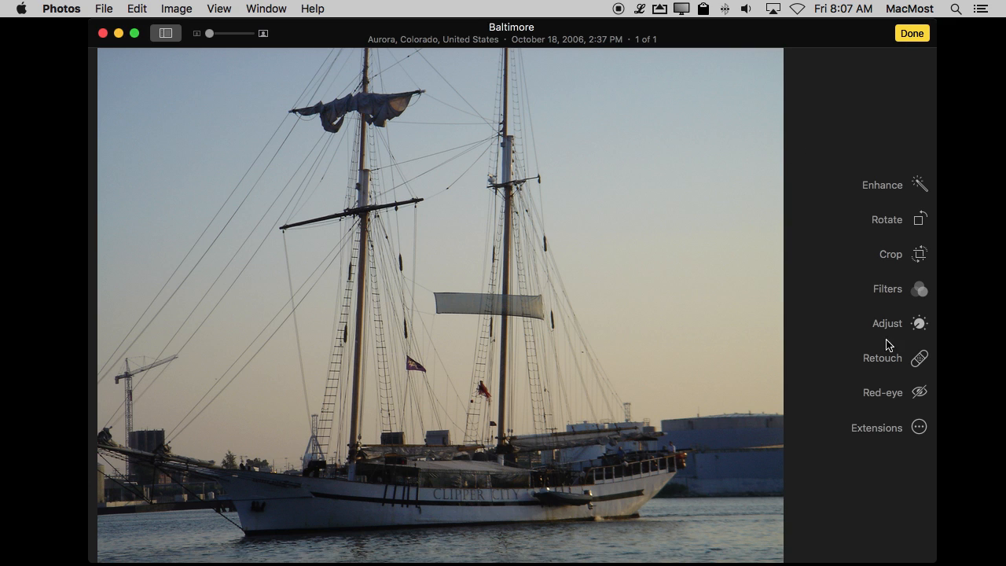
mouse_move(888, 393)
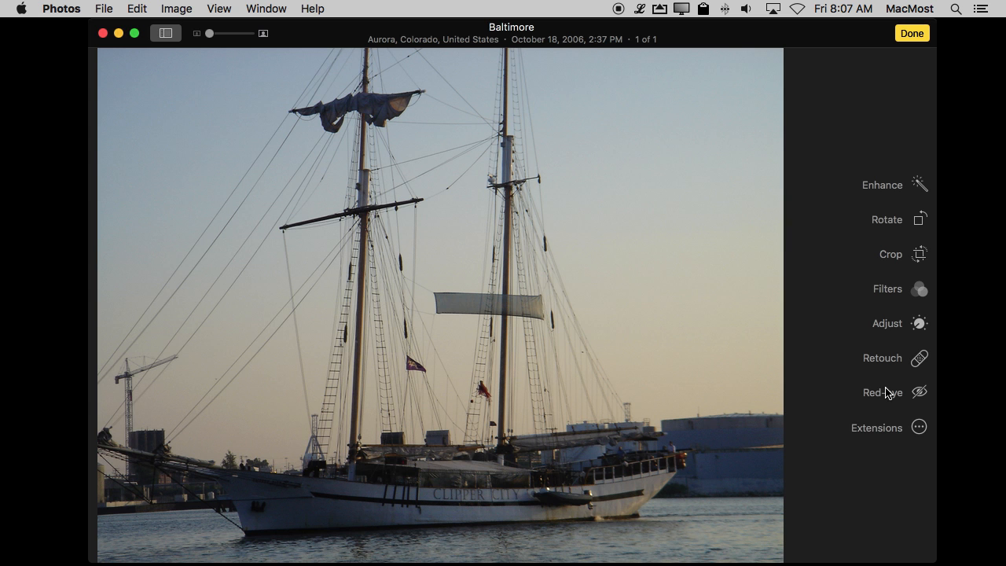